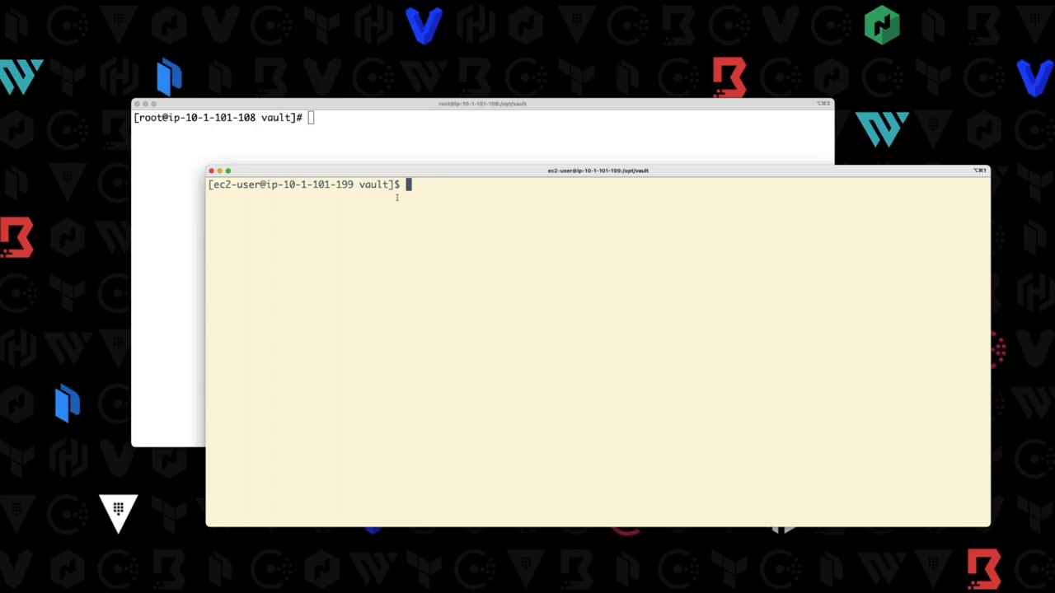
pyautogui.moveTo(327, 111)
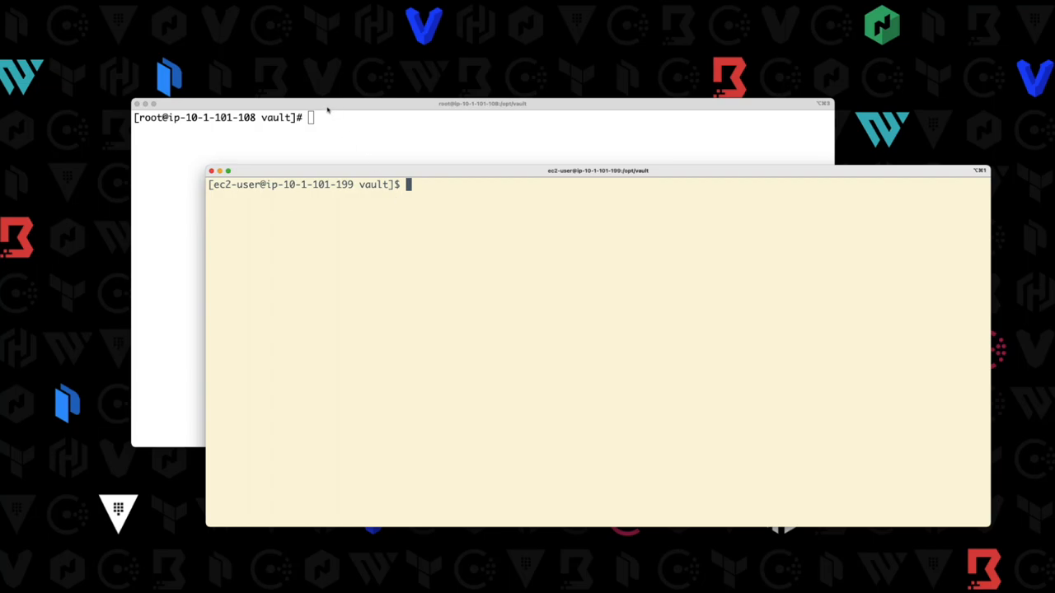
pyautogui.moveTo(321, 119)
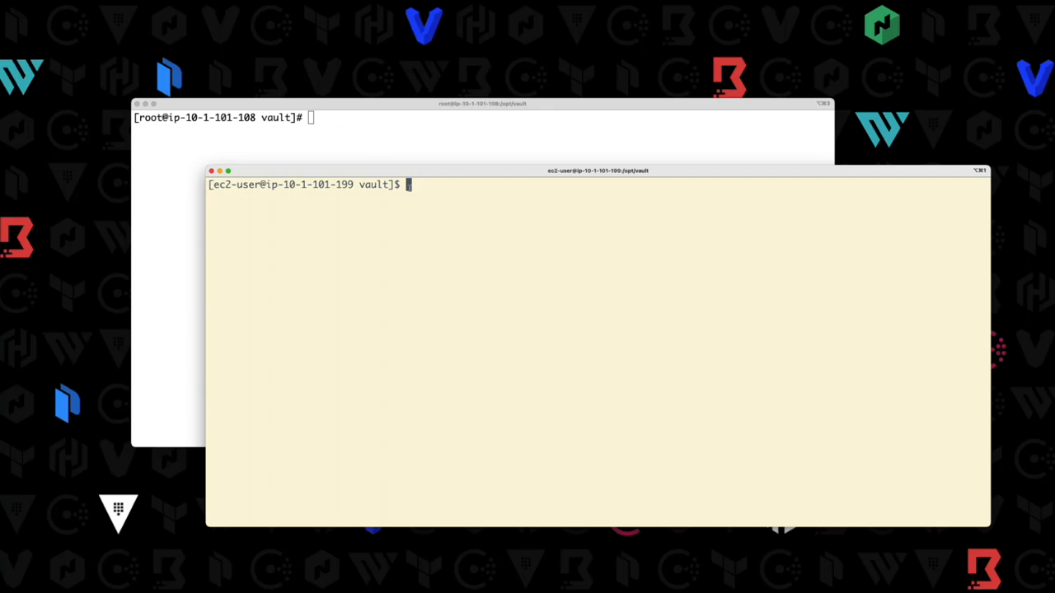
# Step: Read sys/replication/status in JSON format, then clear the screen
pyautogui.write('vault')
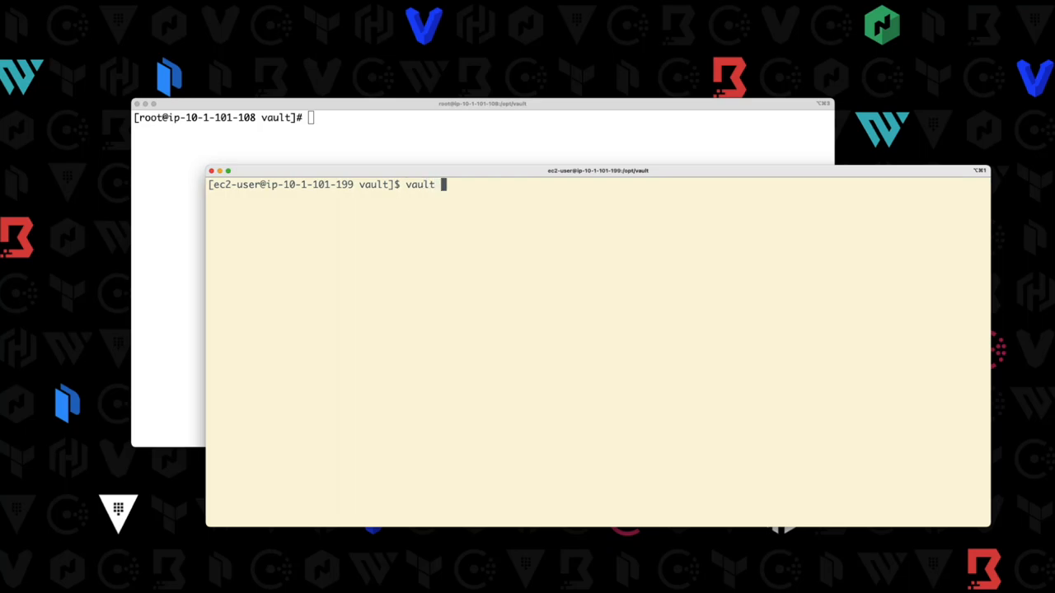
pyautogui.write('read -fo')
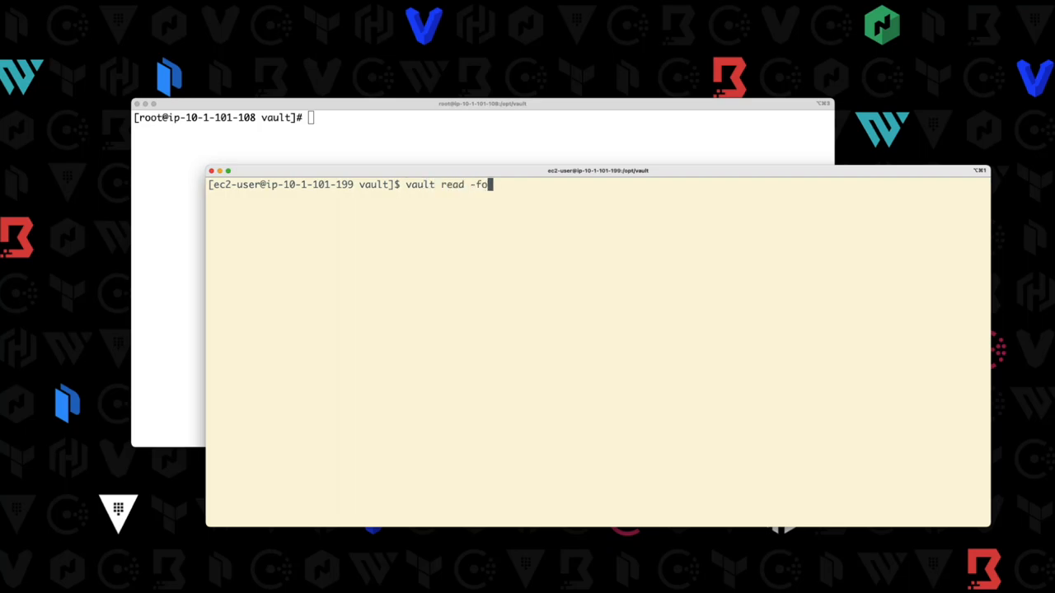
pyautogui.write('rmat-=json sys')
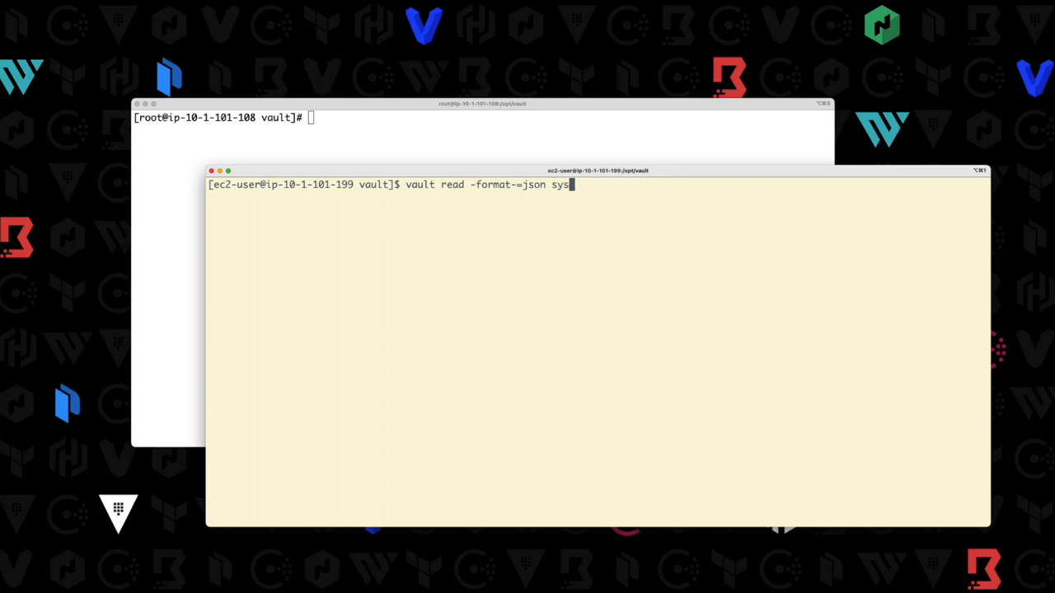
pyautogui.write('/replication/stat')
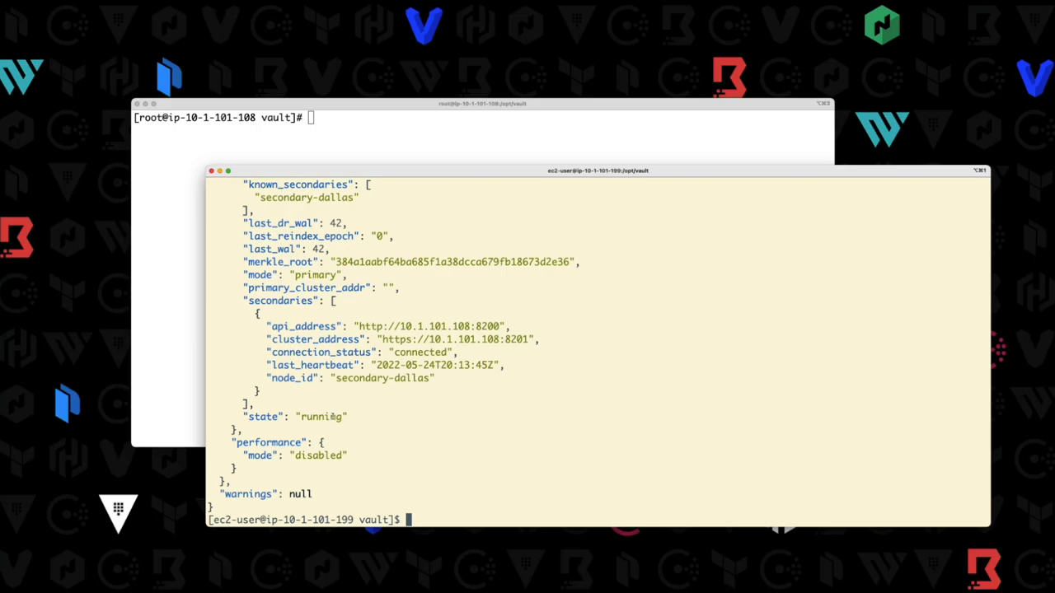
pyautogui.write('cl')
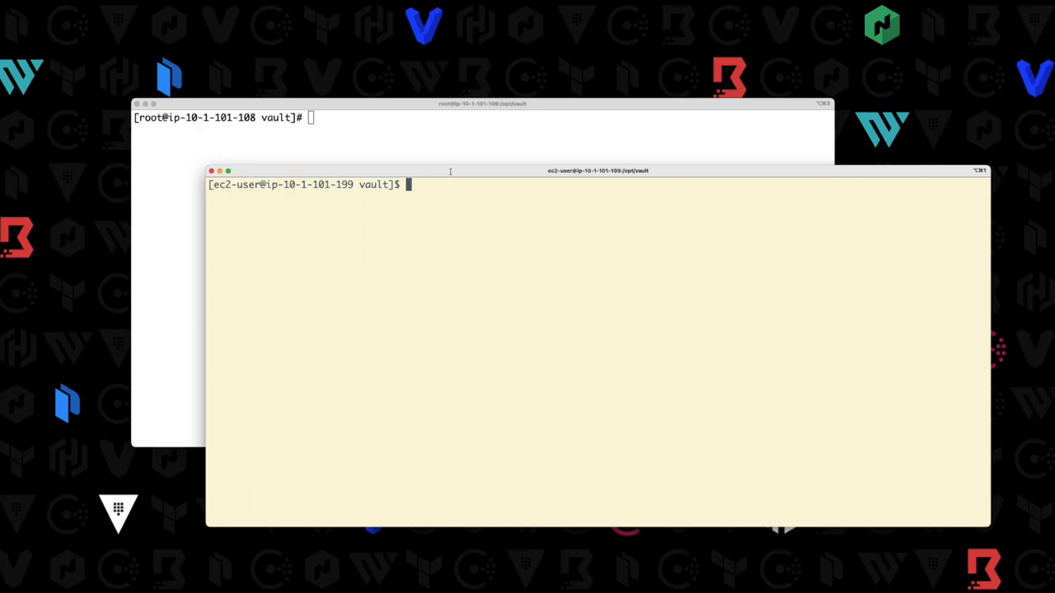
pyautogui.moveTo(446, 203)
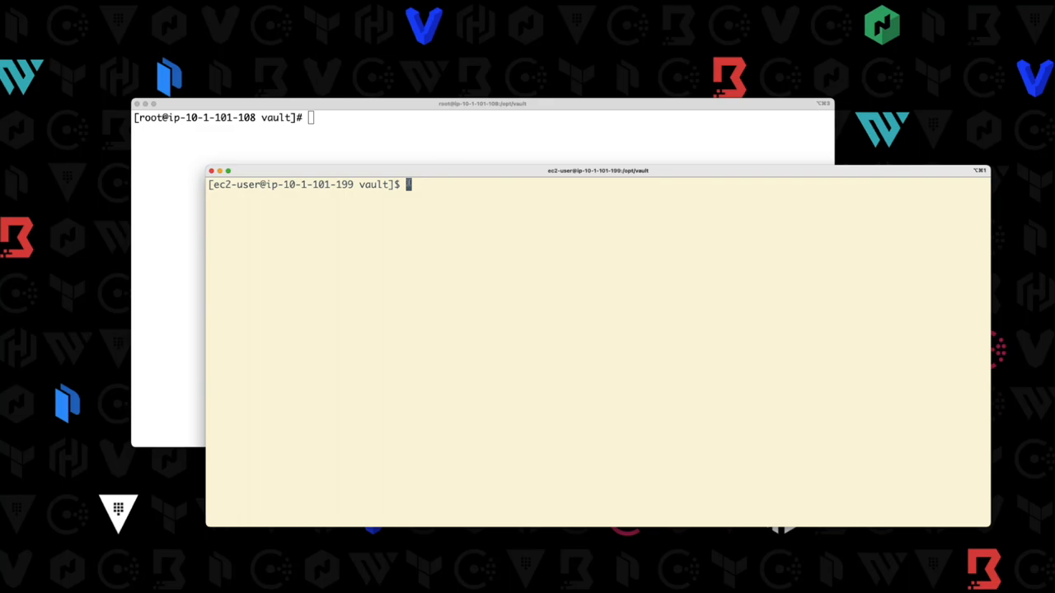
pyautogui.write('vault token lookup')
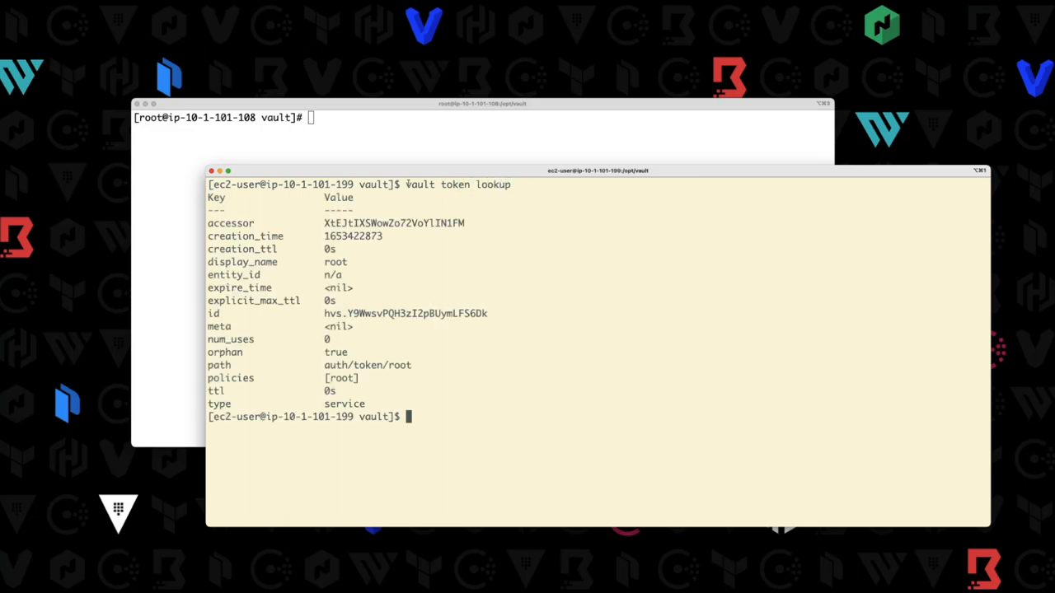
pyautogui.write('clear')
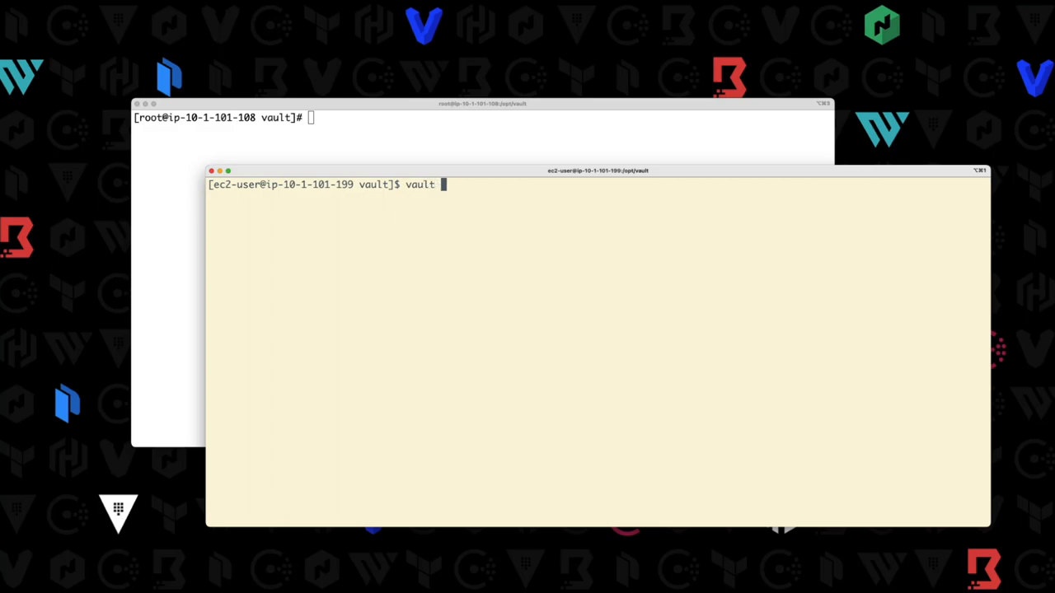
# Step: Demote the primary via vault write -f sys/replication/dr/primary/demote and switch to the ip-10-1-101-108 terminal
pyautogui.write('write')
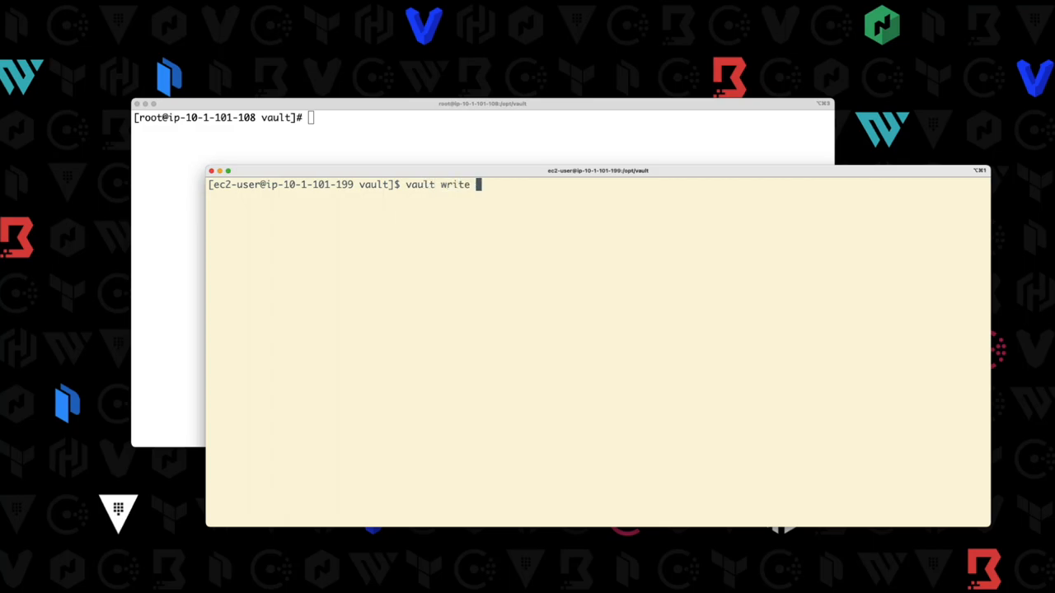
pyautogui.write('-f sys/')
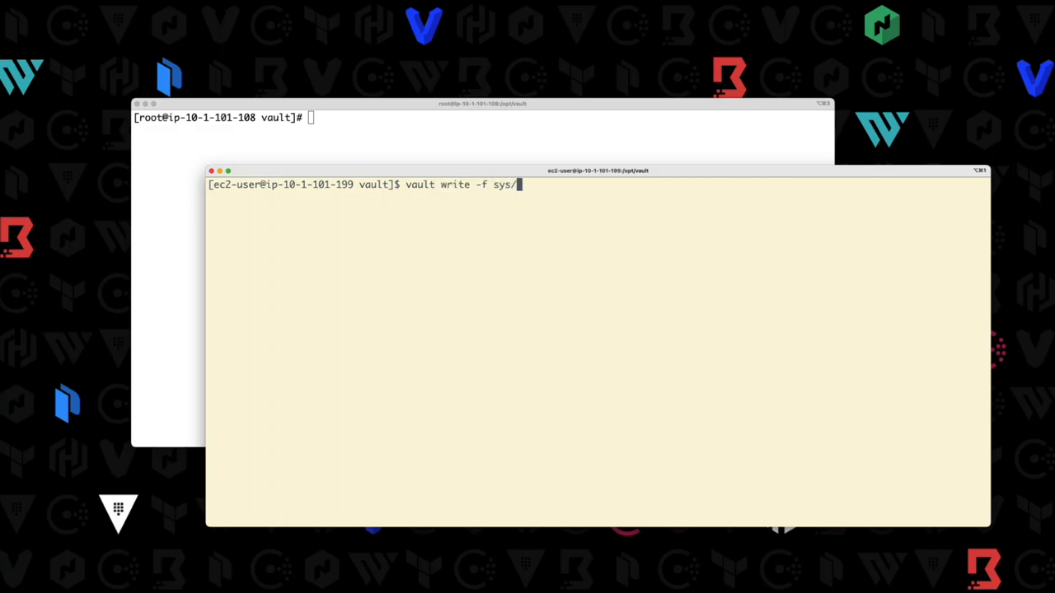
pyautogui.write('replication/')
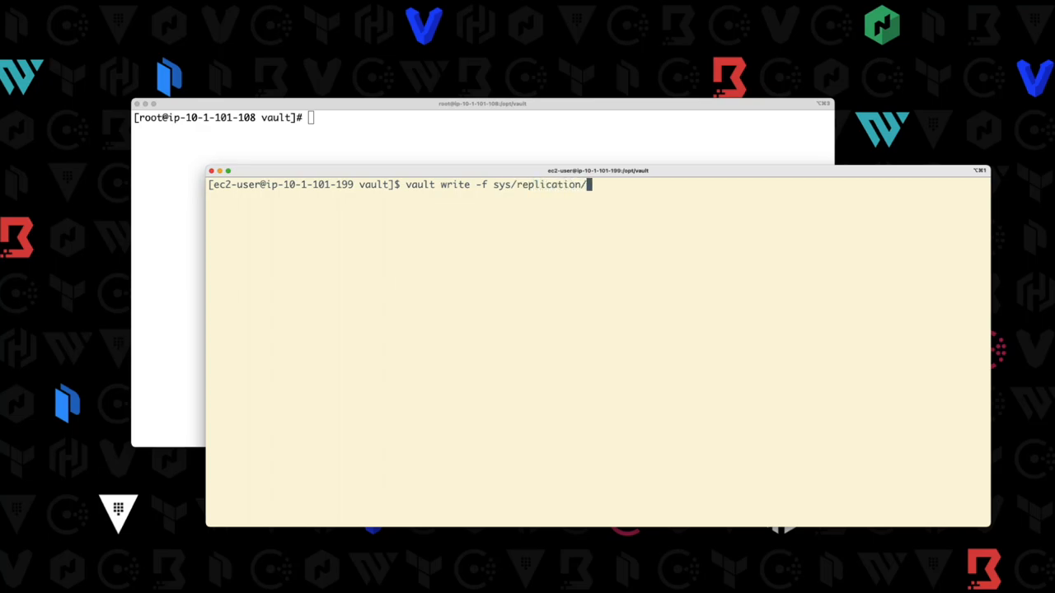
pyautogui.write('dr/primary')
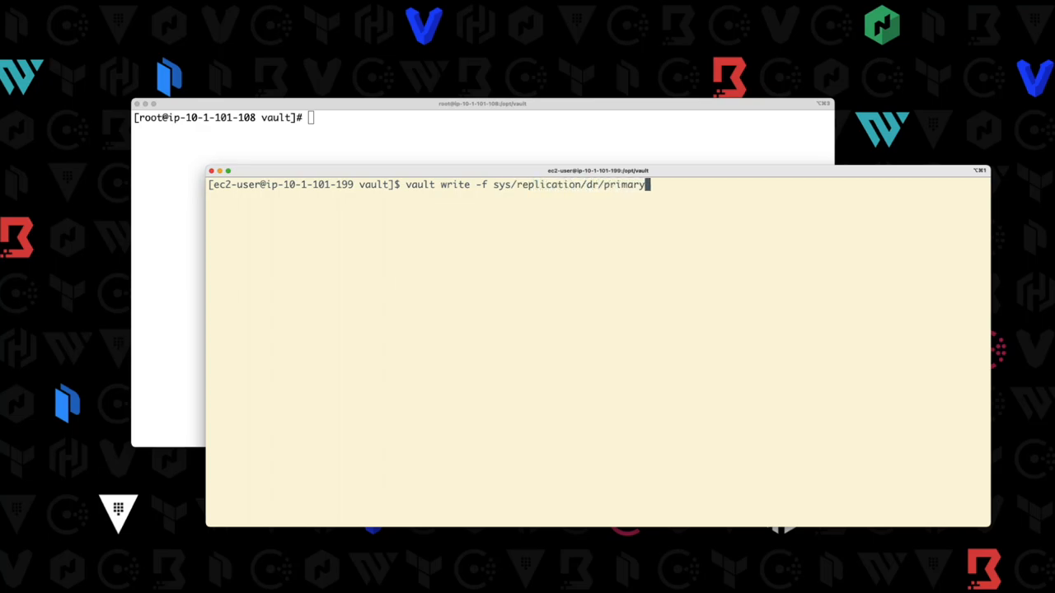
pyautogui.write('/dem')
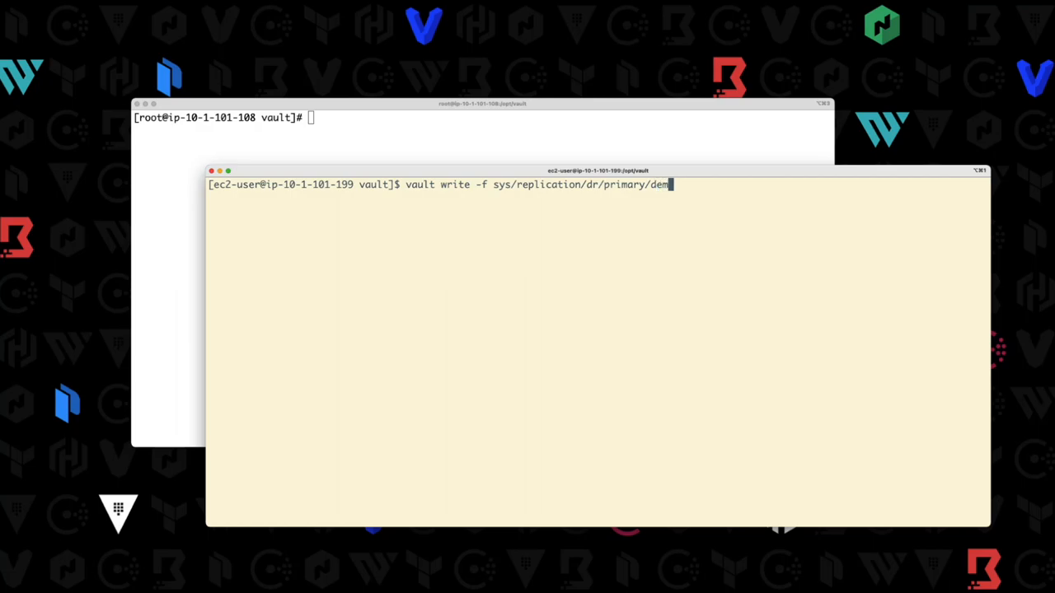
pyautogui.write('o')
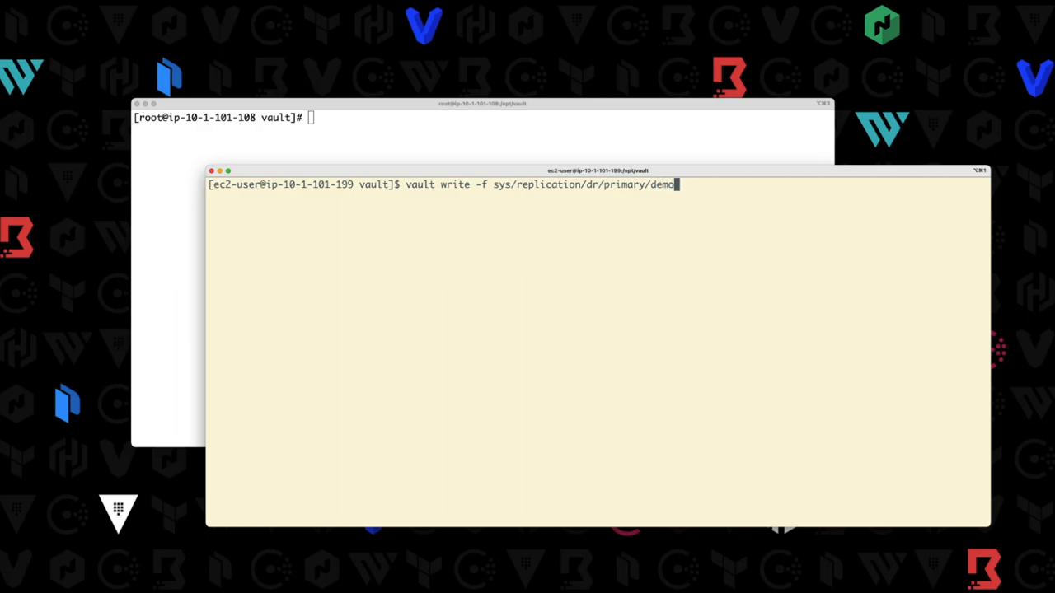
pyautogui.write('te')
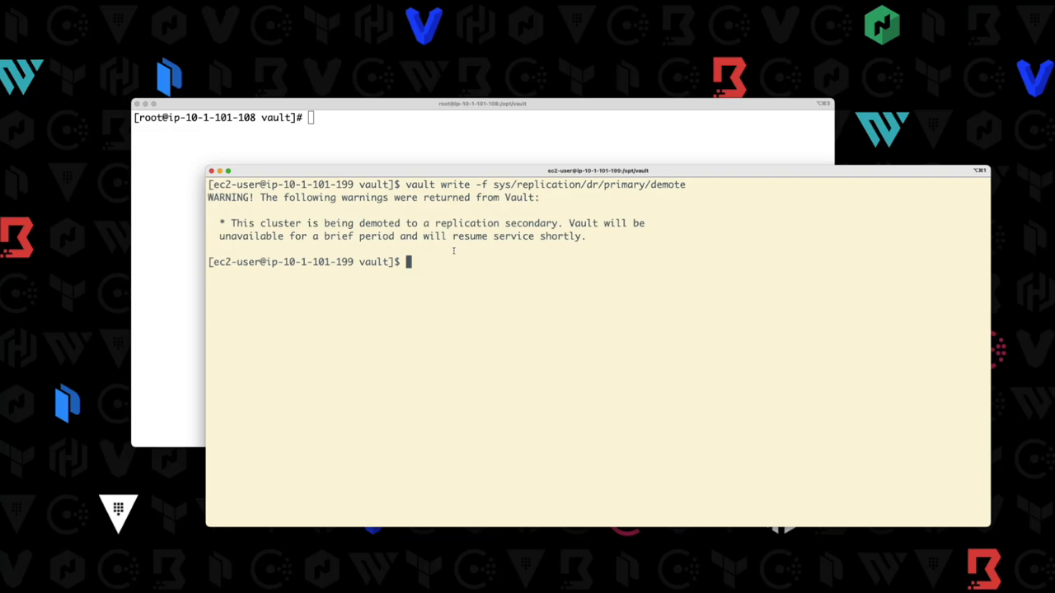
pyautogui.moveTo(404, 112)
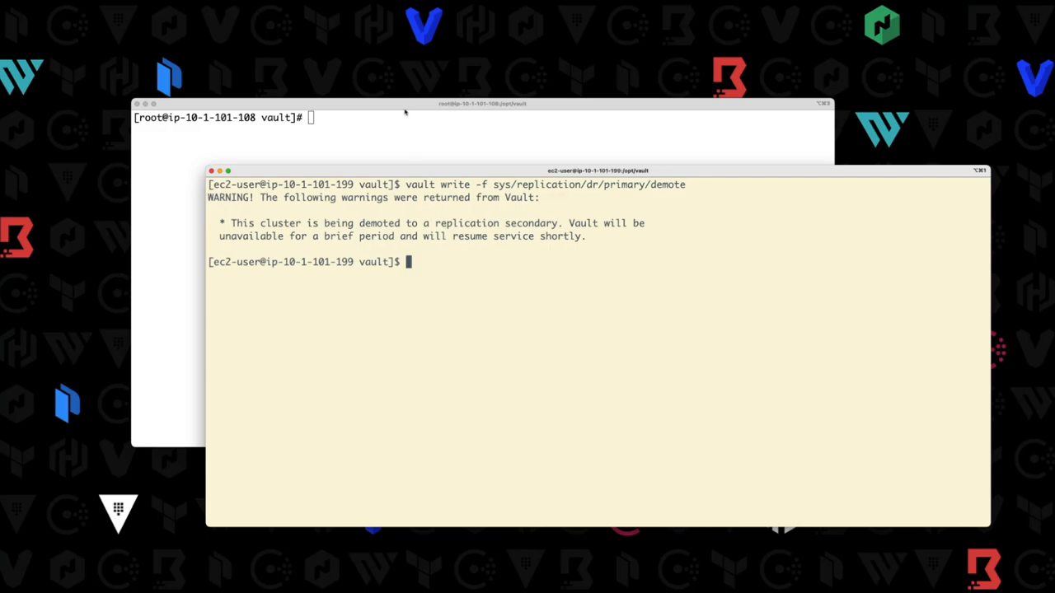
pyautogui.click(482, 103)
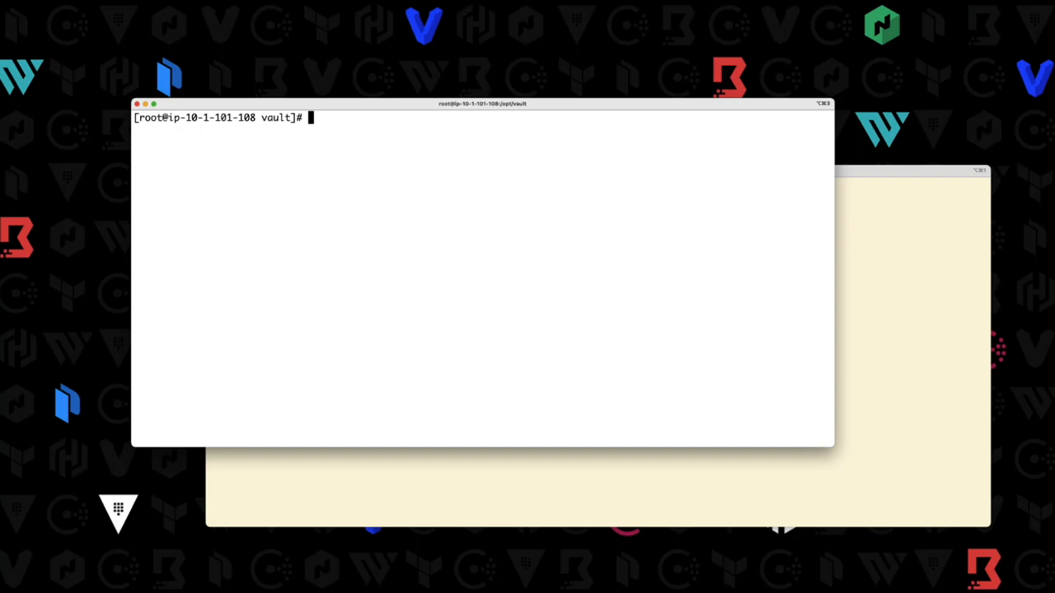
# Step: Start DR-token generation with vault operator generate-root -dr-token -init and copy the one-time password
pyautogui.write('vault operator g')
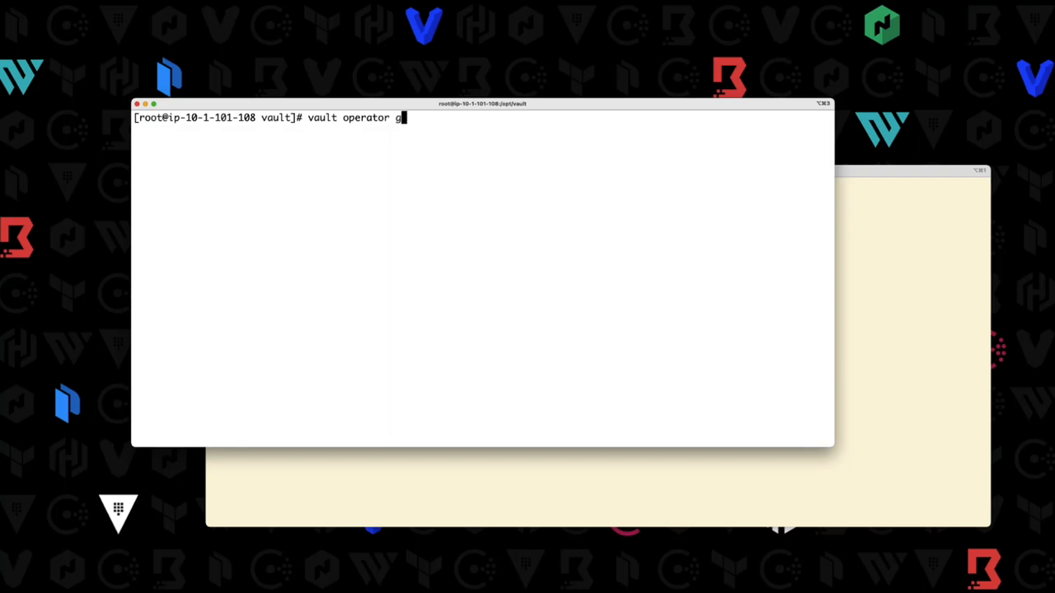
pyautogui.write('enerate')
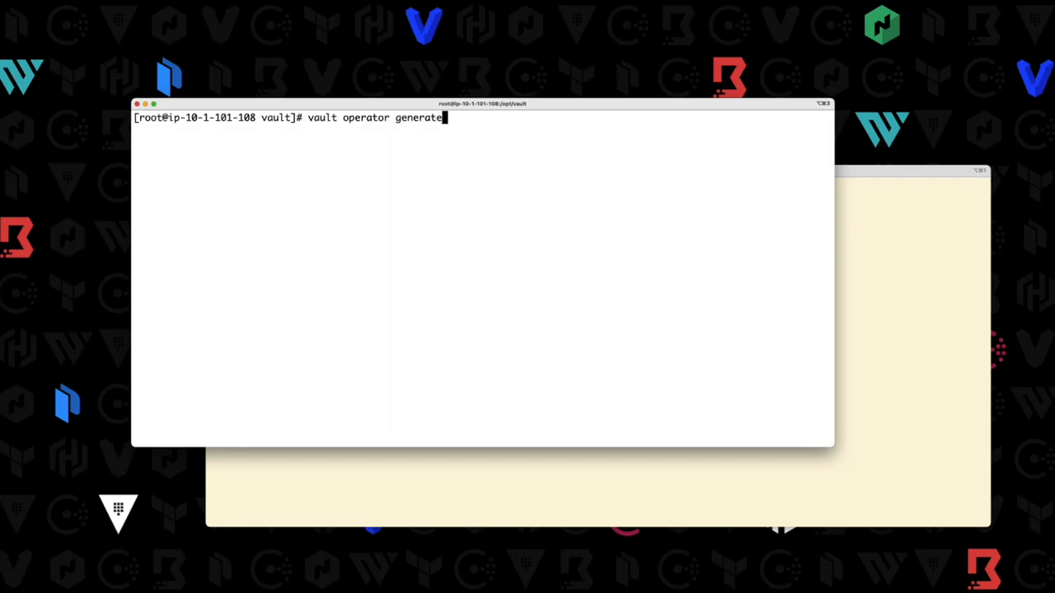
pyautogui.write('-root -d')
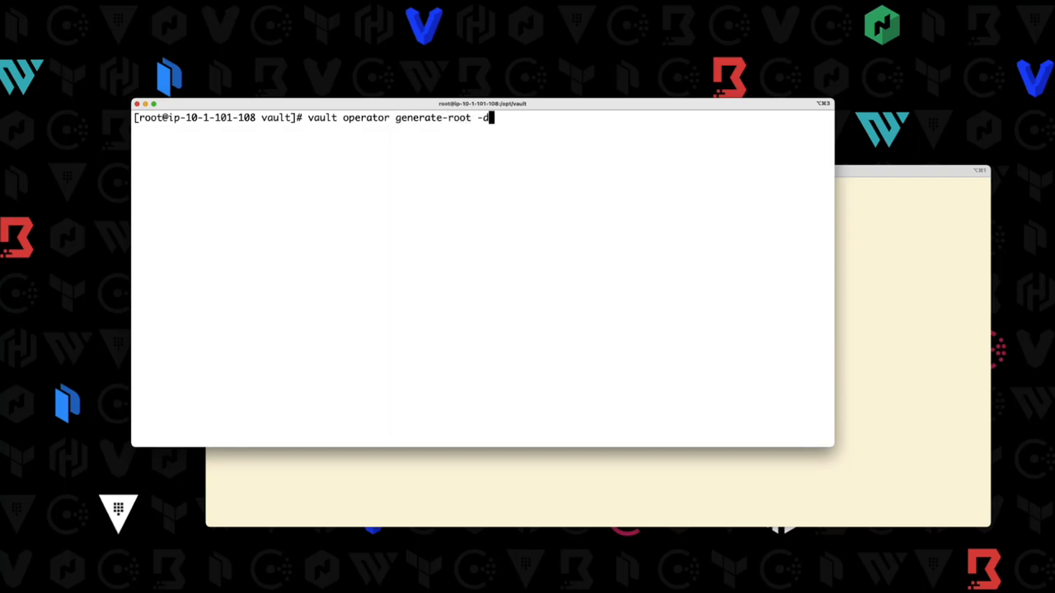
pyautogui.write('r-token -init')
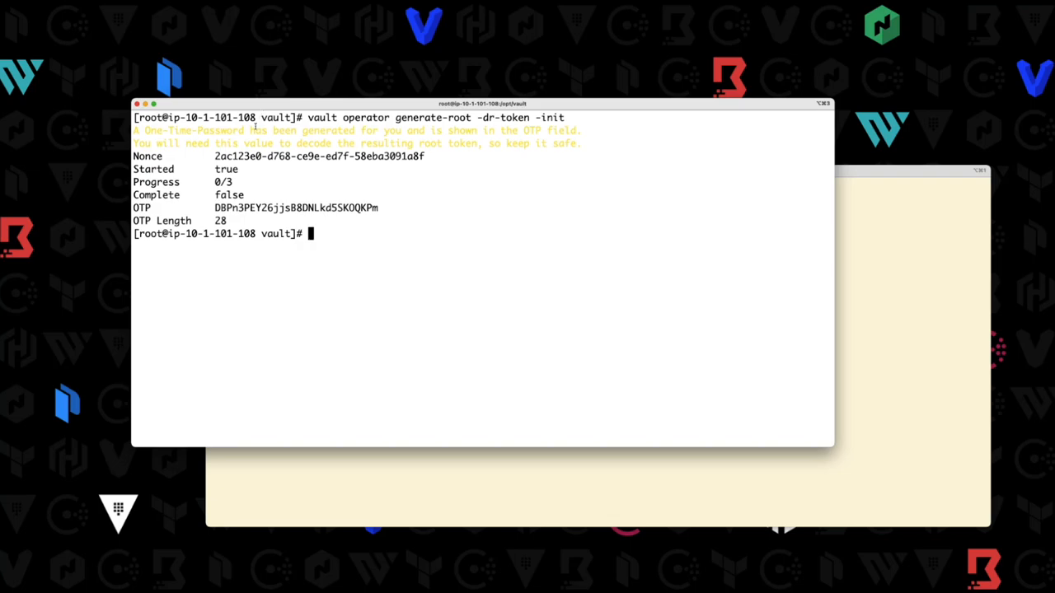
pyautogui.moveTo(215, 208); pyautogui.dragTo(379, 207)
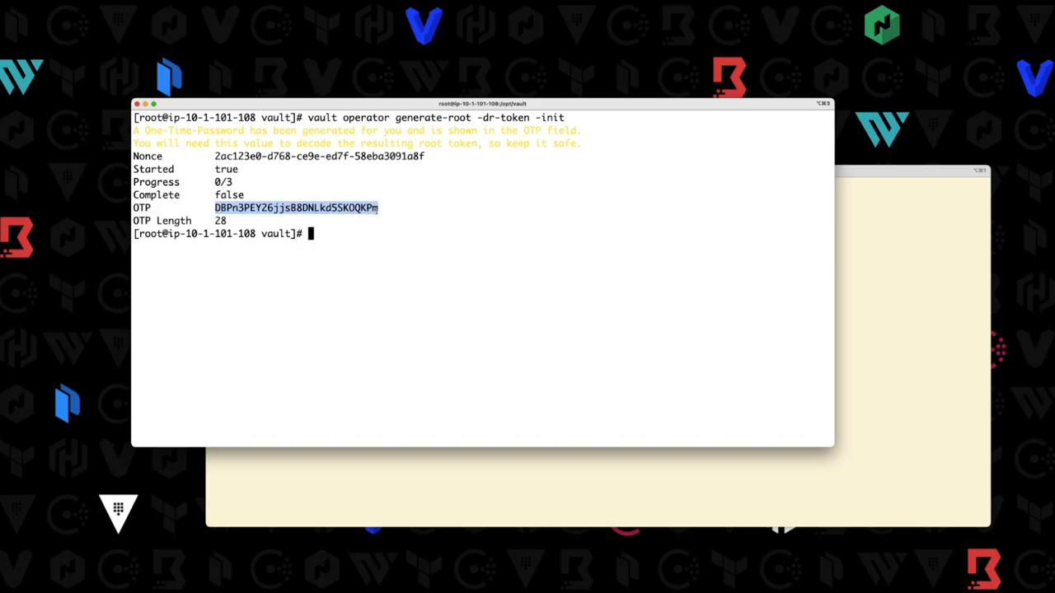
pyautogui.write('vault operator generate-root -dr-token -init')
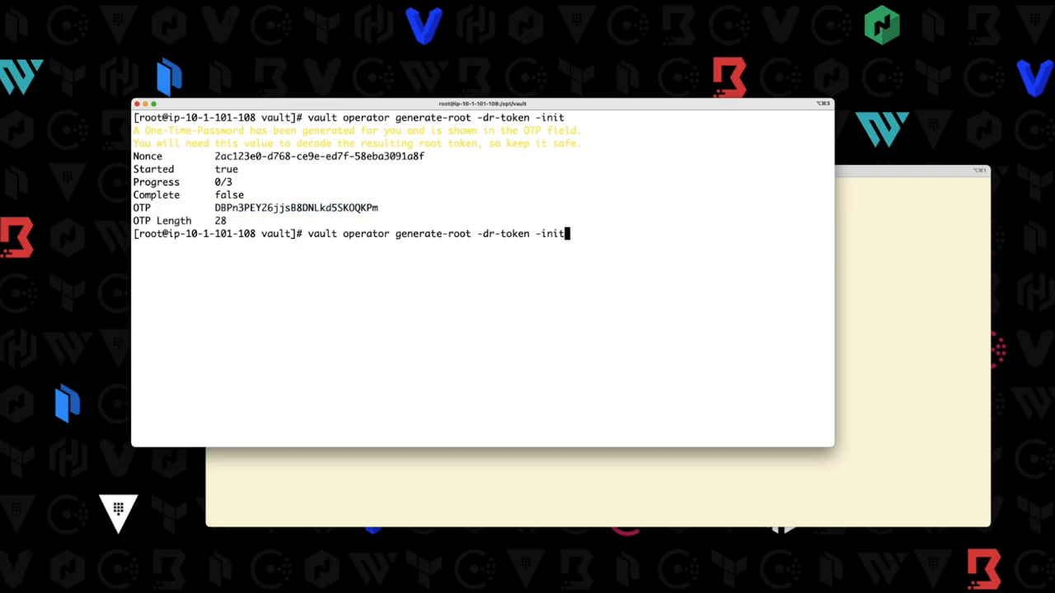
# Step: Submit the unseal key shares to reach 3/3 and copy the resulting Encoded Token value
pyautogui.press('BackSpace')
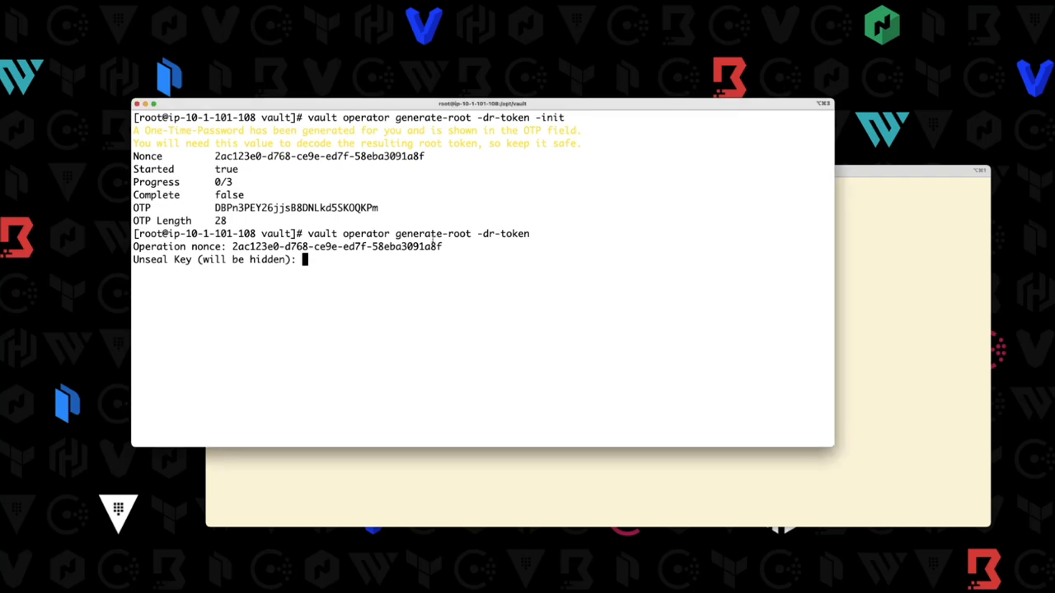
pyautogui.press('Enter')
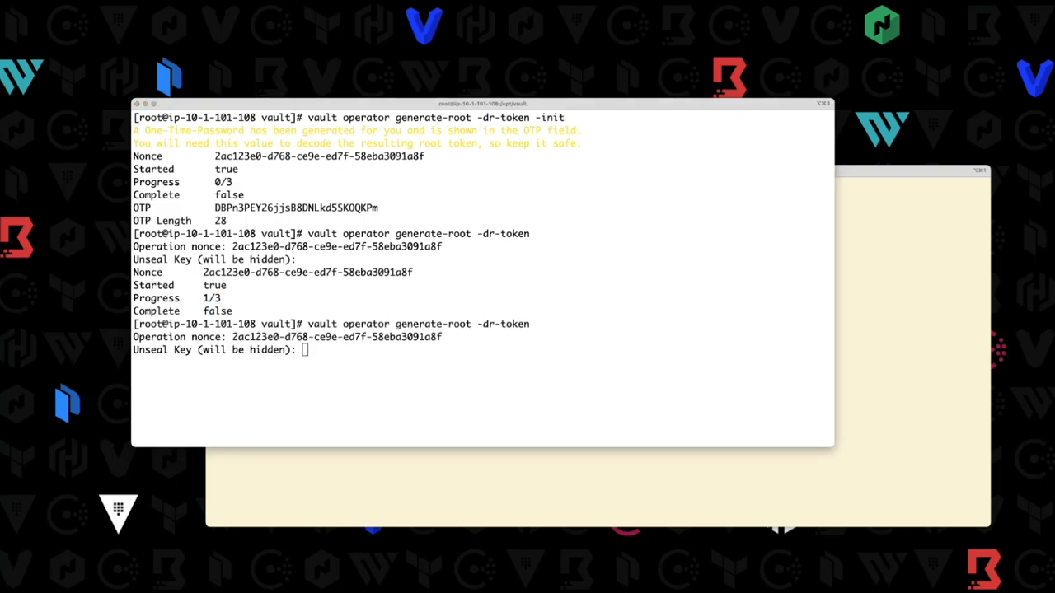
pyautogui.moveTo(386, 361)
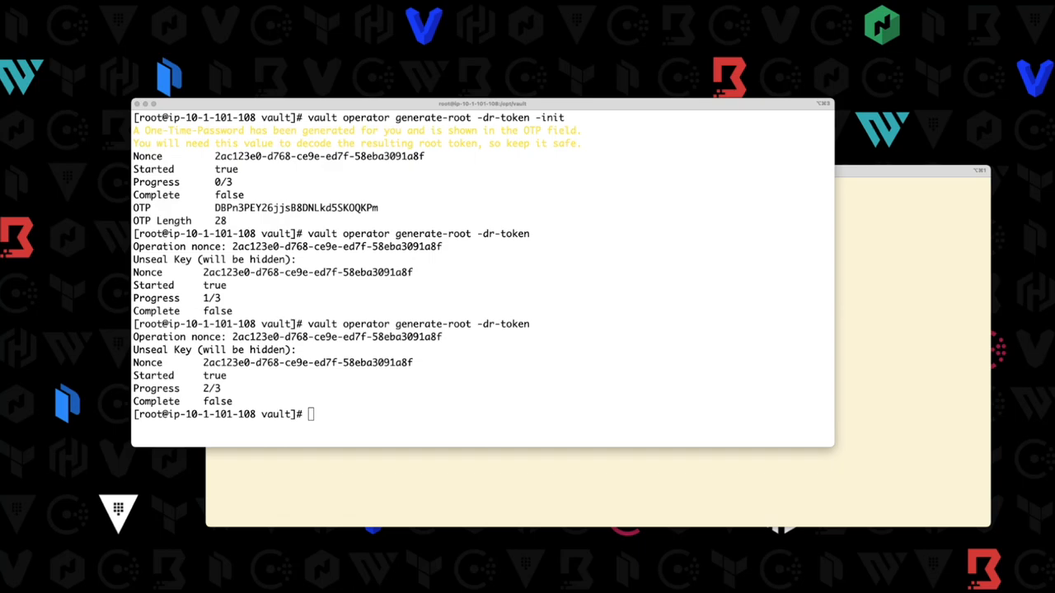
pyautogui.write('vault operator generate-root -dr-token')
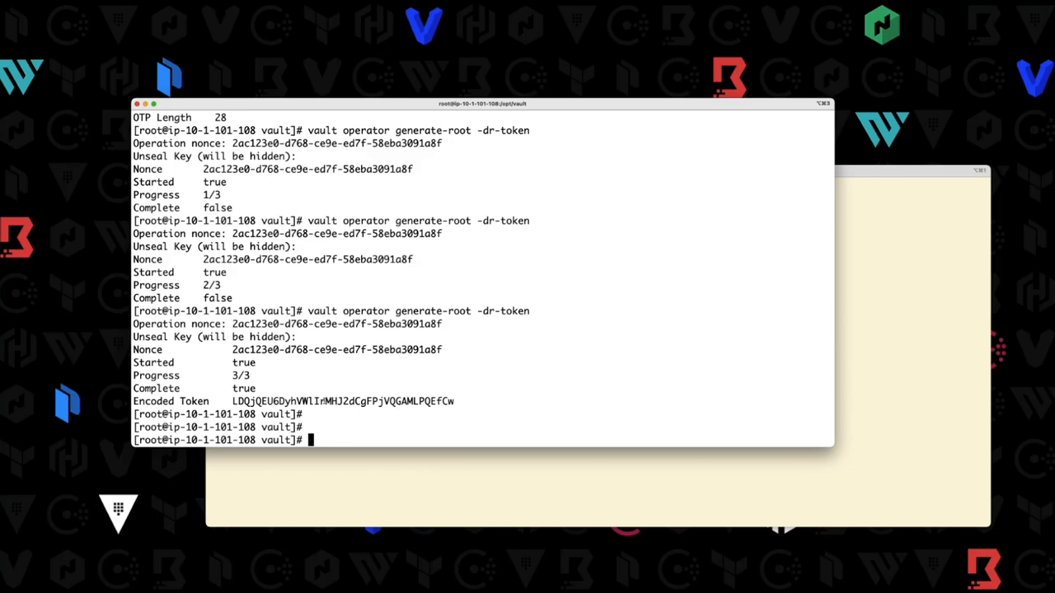
pyautogui.moveTo(232, 401); pyautogui.dragTo(457, 402)
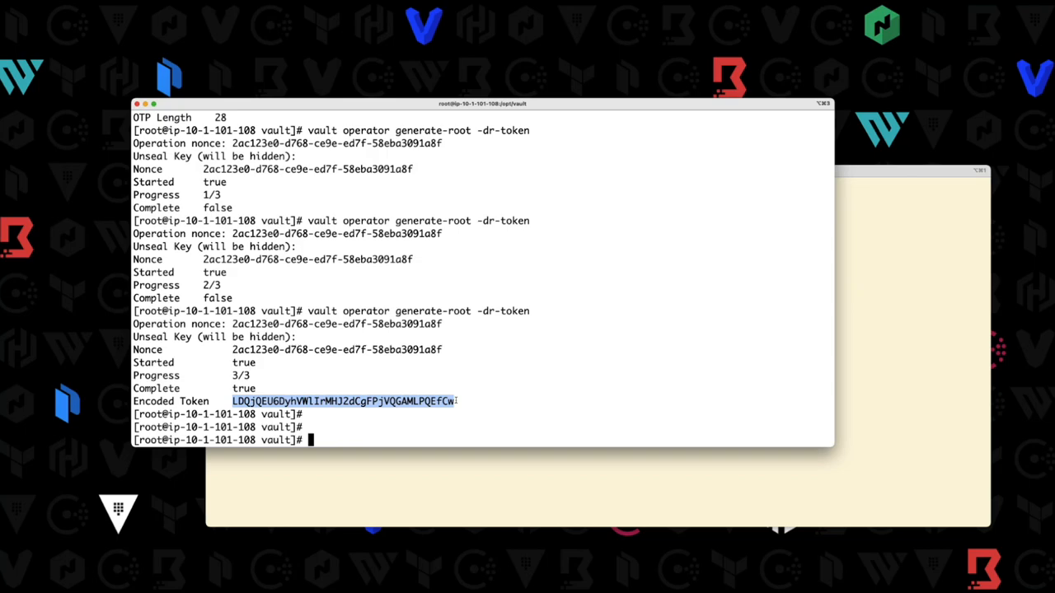
pyautogui.write('vault operator generate-root -dr-token')
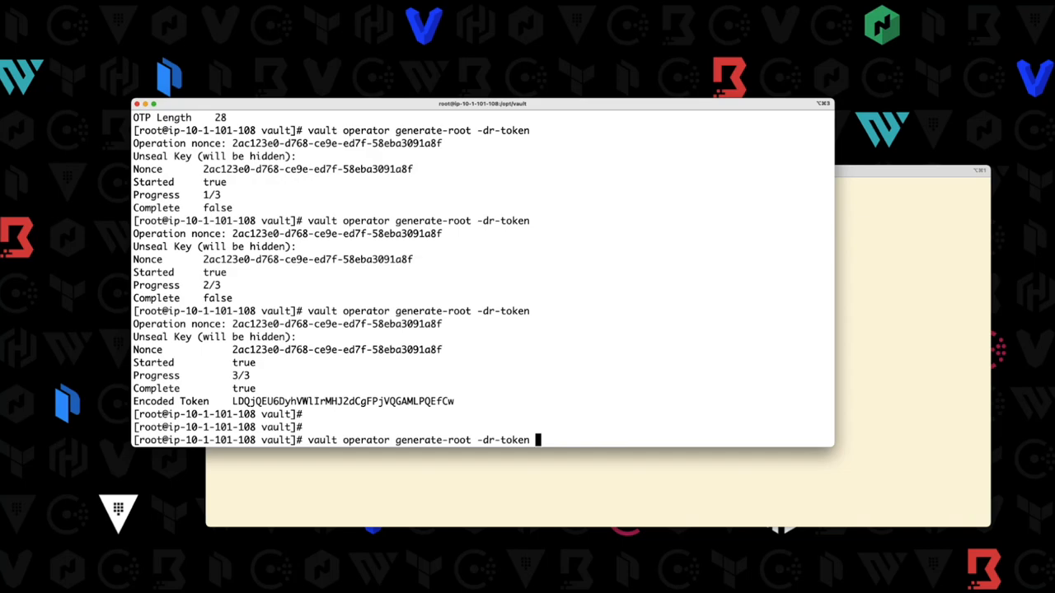
pyautogui.write('\\')
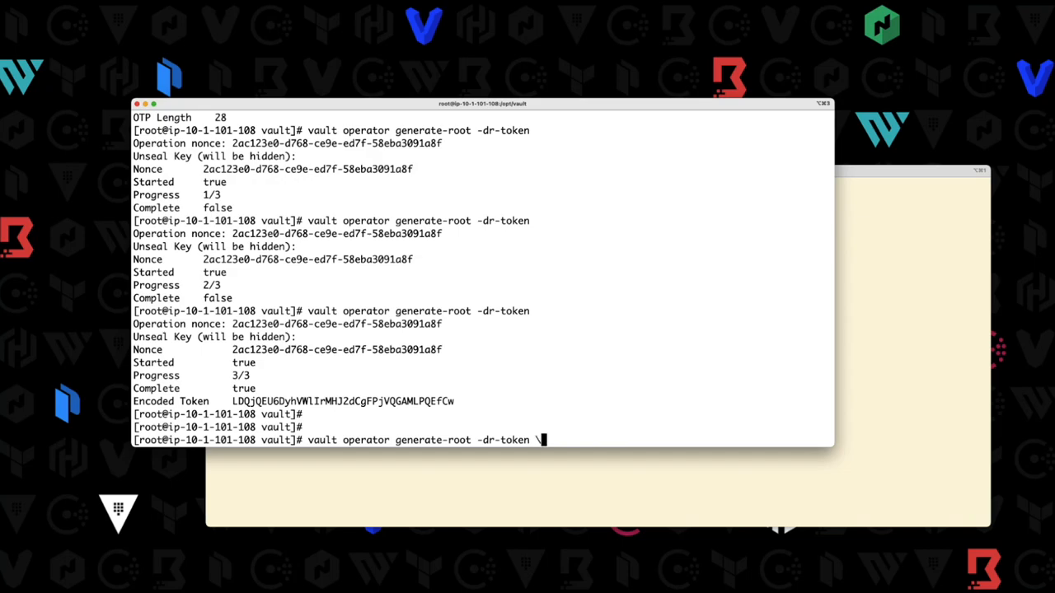
pyautogui.press('enter')
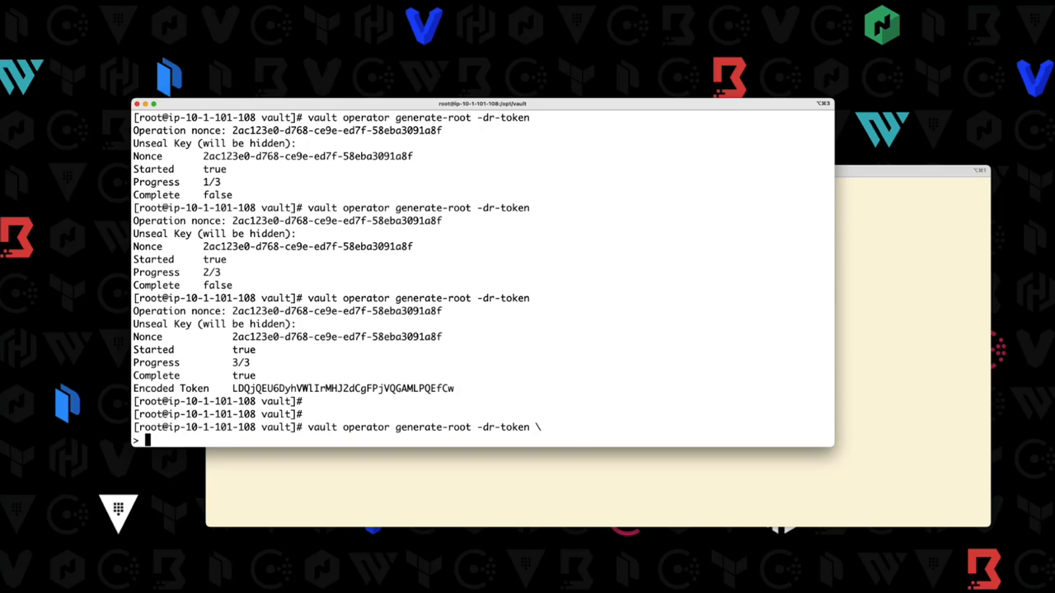
pyautogui.write('otp')
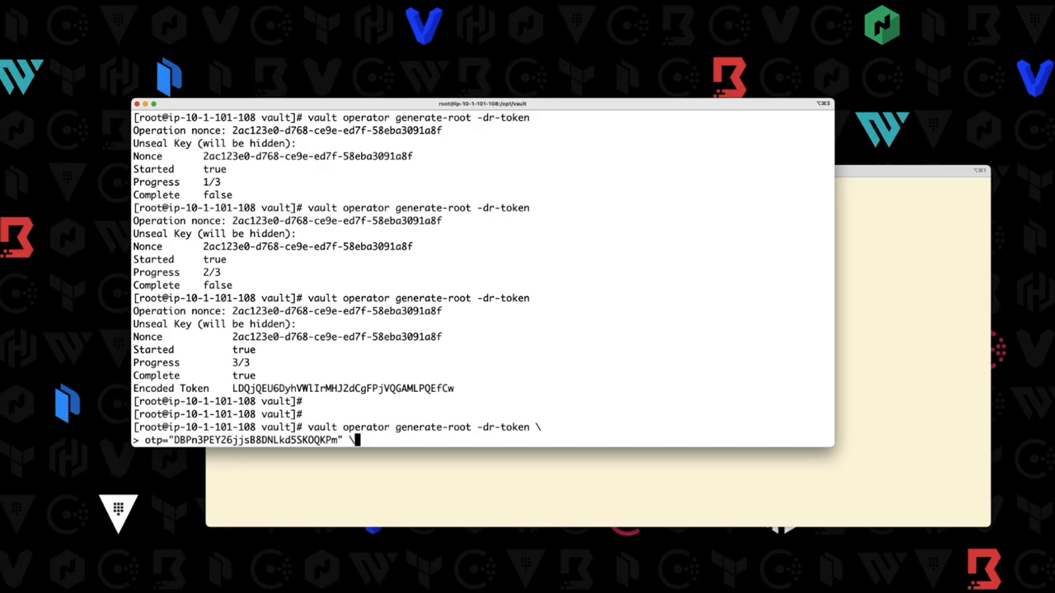
pyautogui.write('decode=')
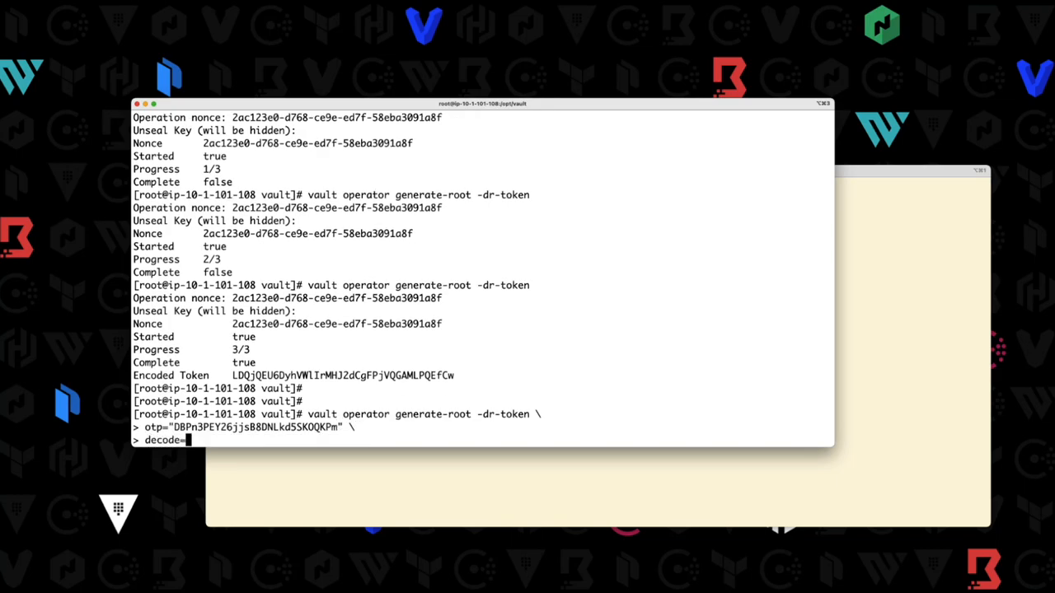
pyautogui.write('"')
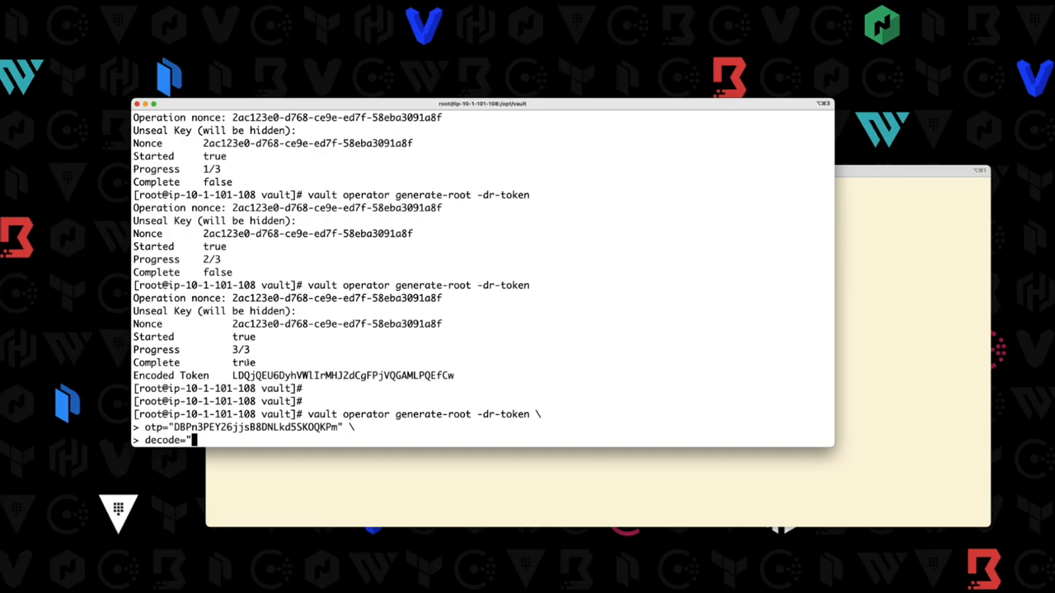
pyautogui.moveTo(233, 375); pyautogui.dragTo(454, 375)
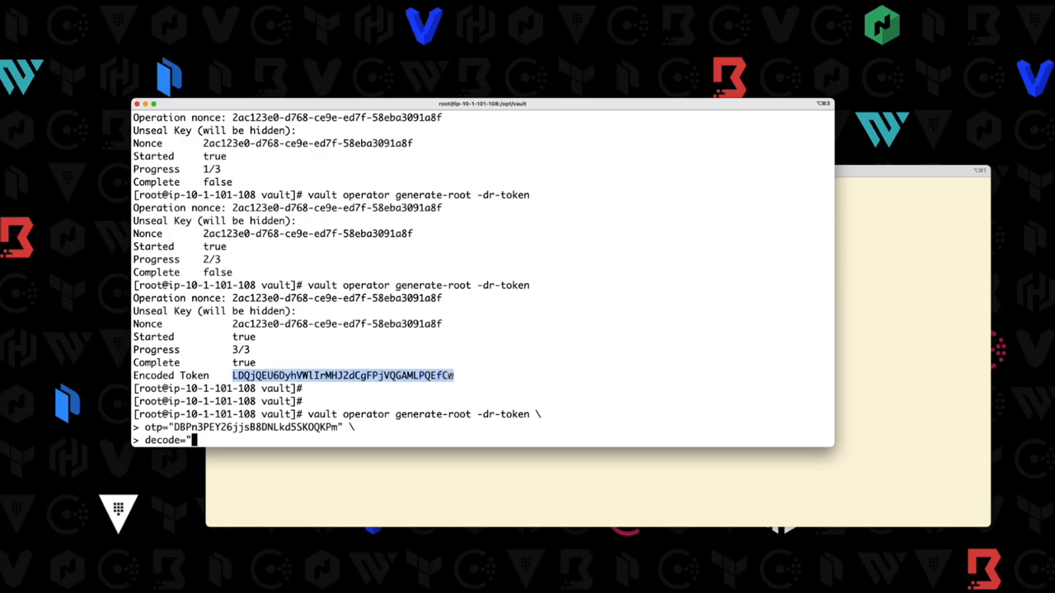
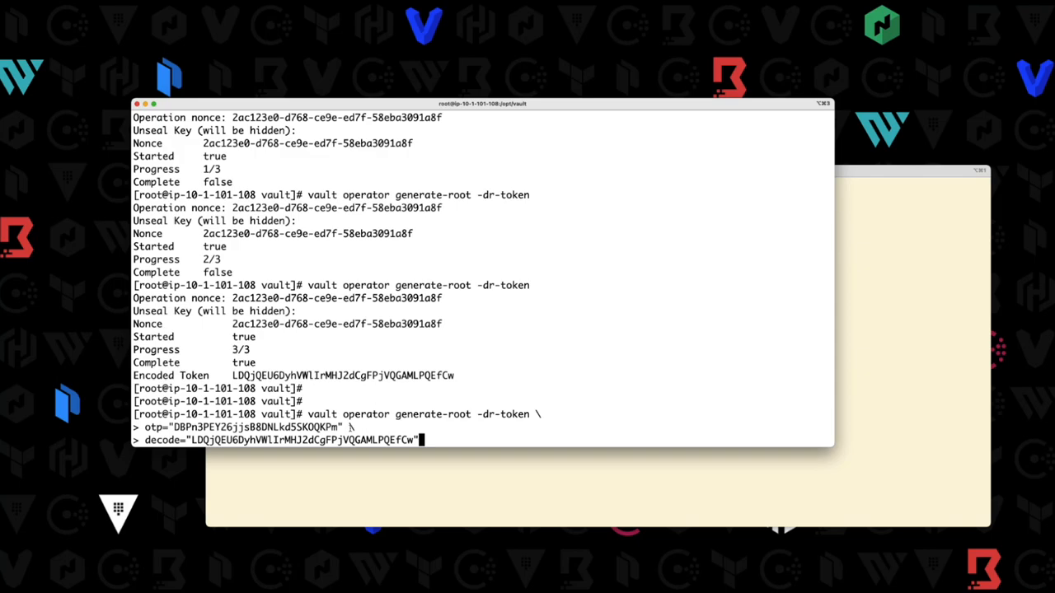
pyautogui.moveTo(348, 427)
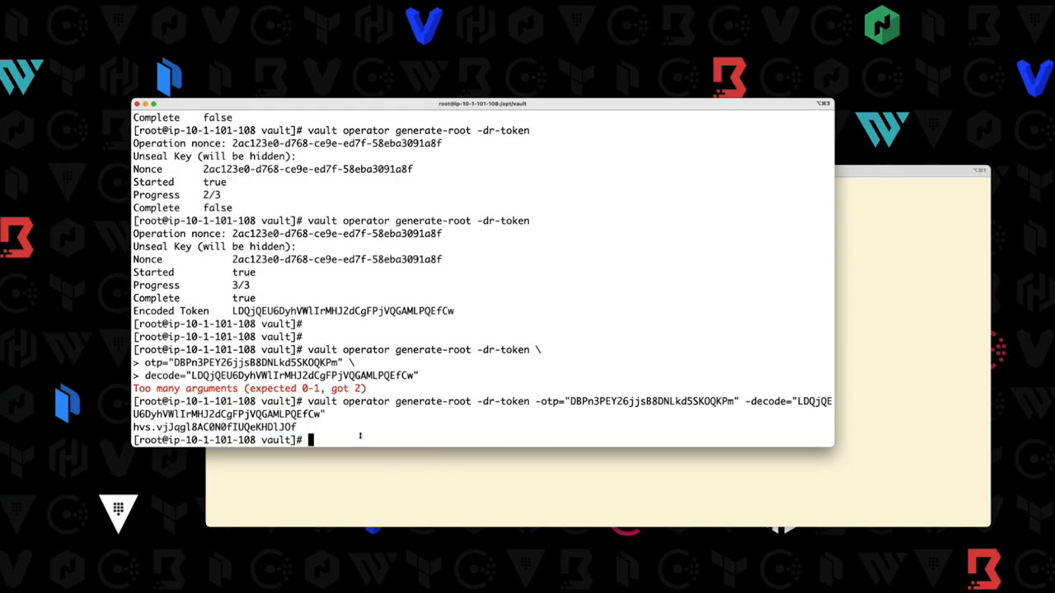
pyautogui.moveTo(133, 427); pyautogui.dragTo(288, 426)
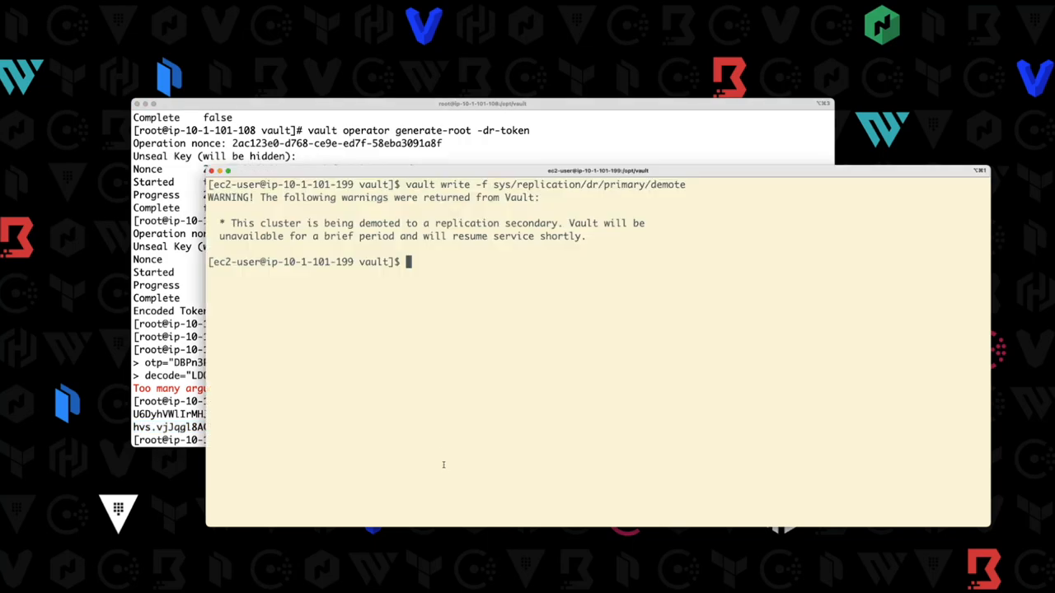
pyautogui.click(482, 103)
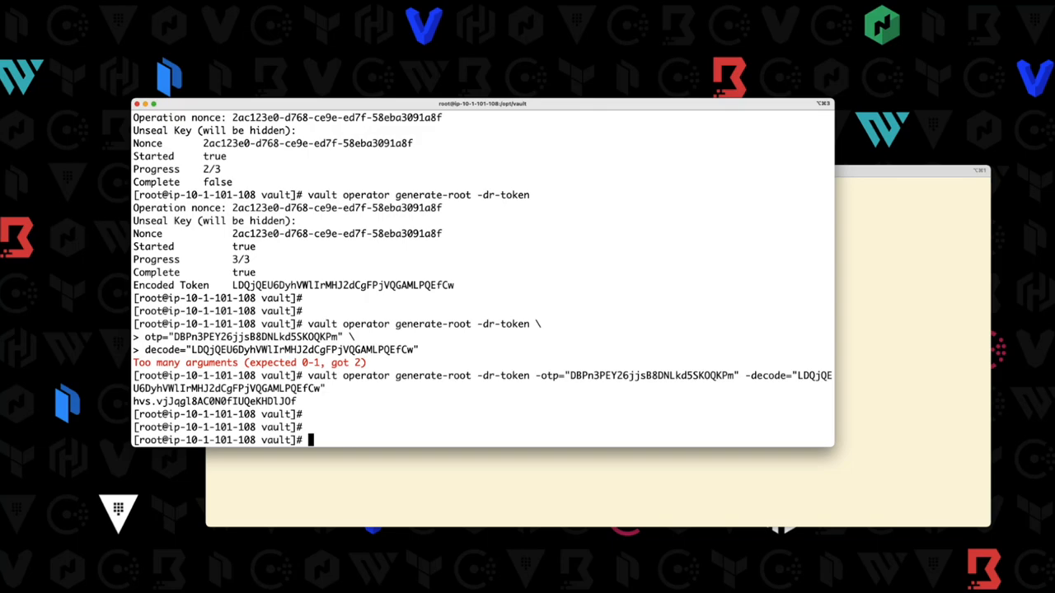
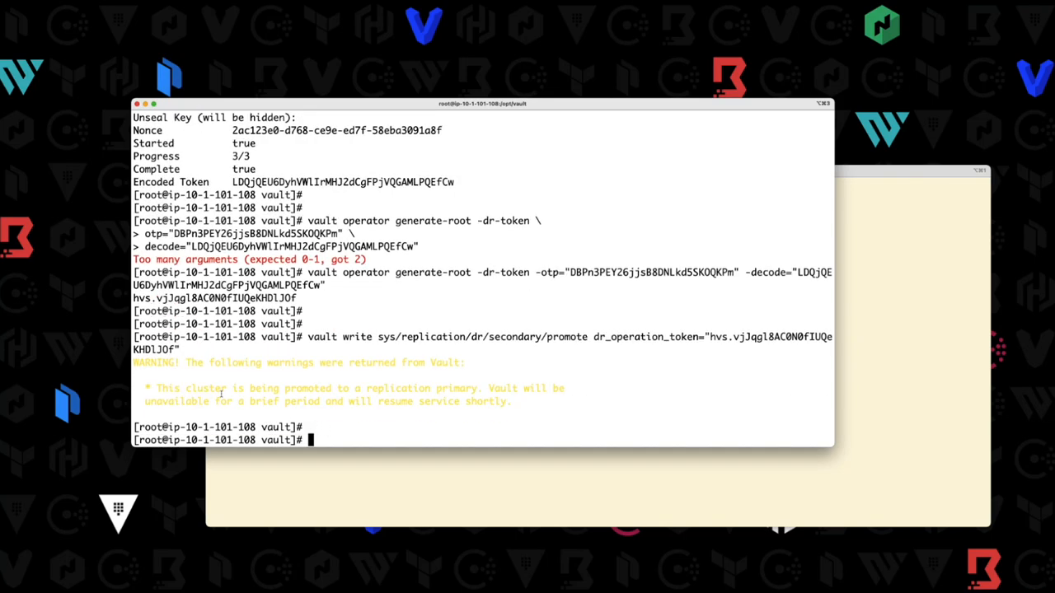
pyautogui.moveTo(220, 388); pyautogui.dragTo(478, 388)
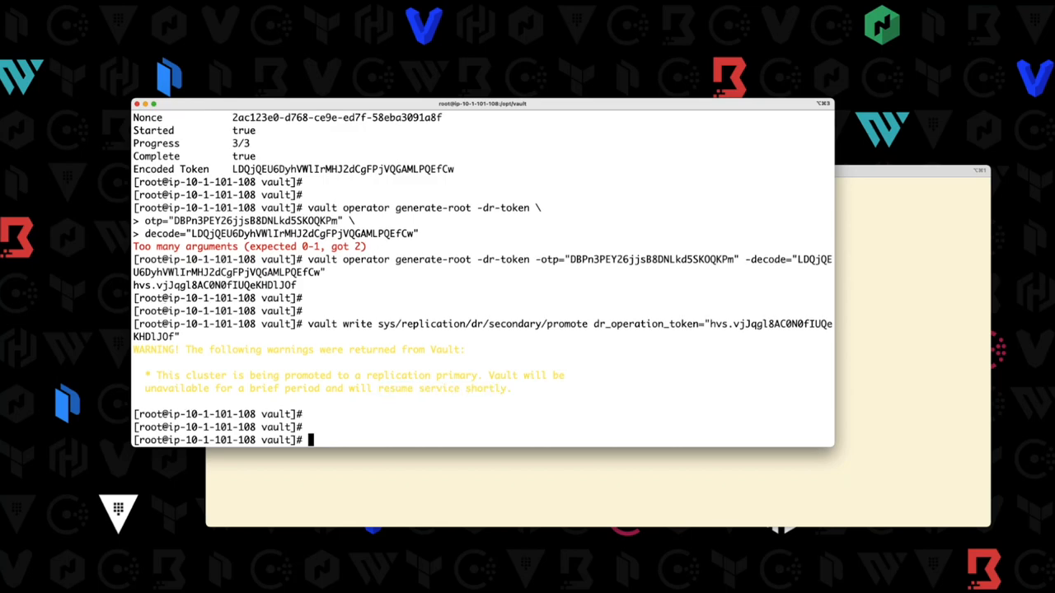
# Step: Attempt vault token lookup, then log in with the root token
pyautogui.write('vault')
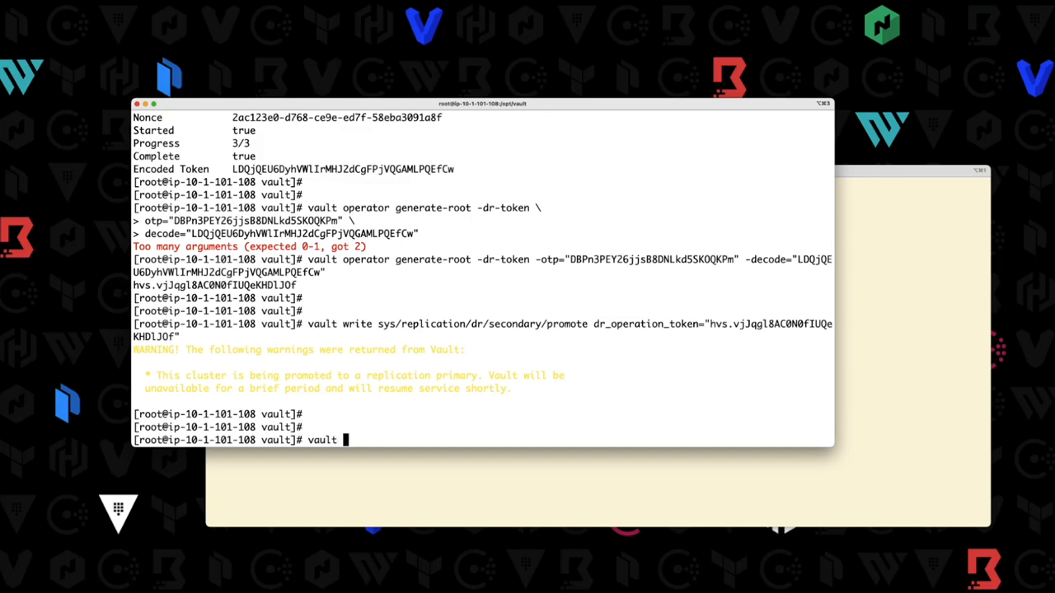
pyautogui.write('token lookup')
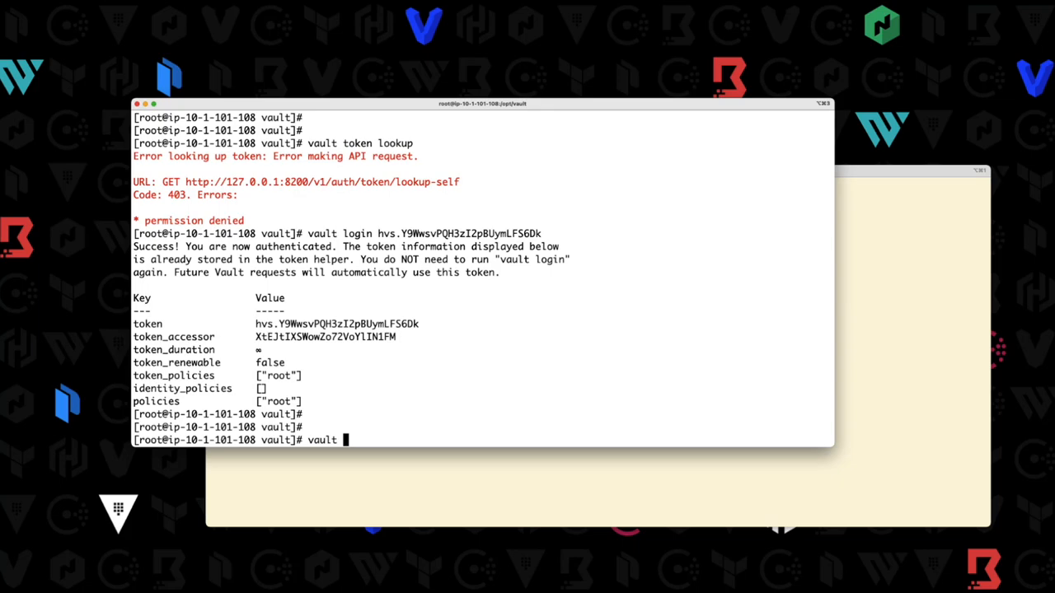
# Step: List raft peers showing vault-3 as sole leader, then begin a vault secrets command
pyautogui.write('operator raft list-peers')
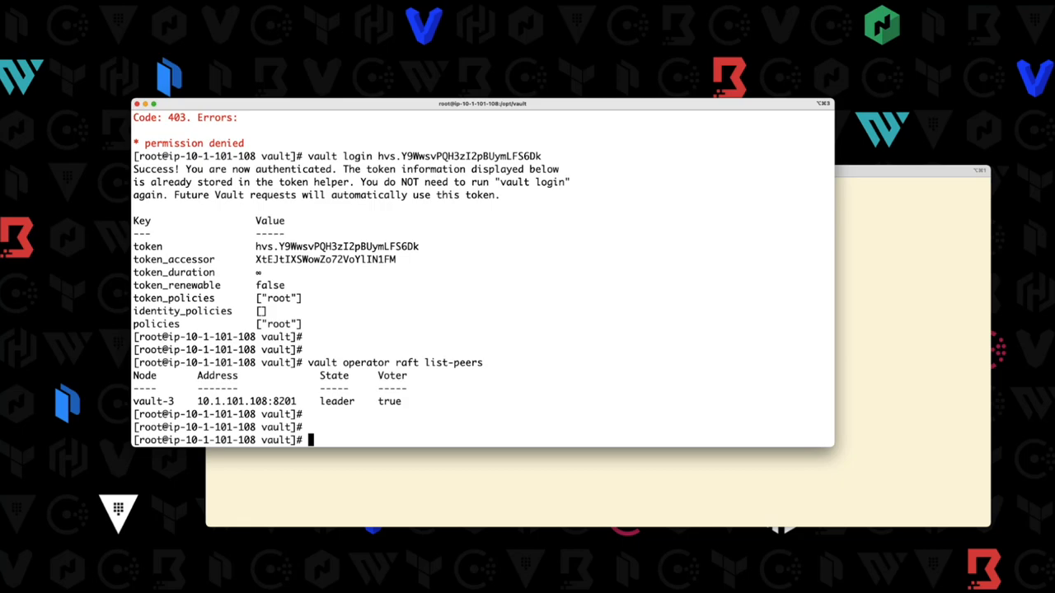
pyautogui.write('vault secrets')
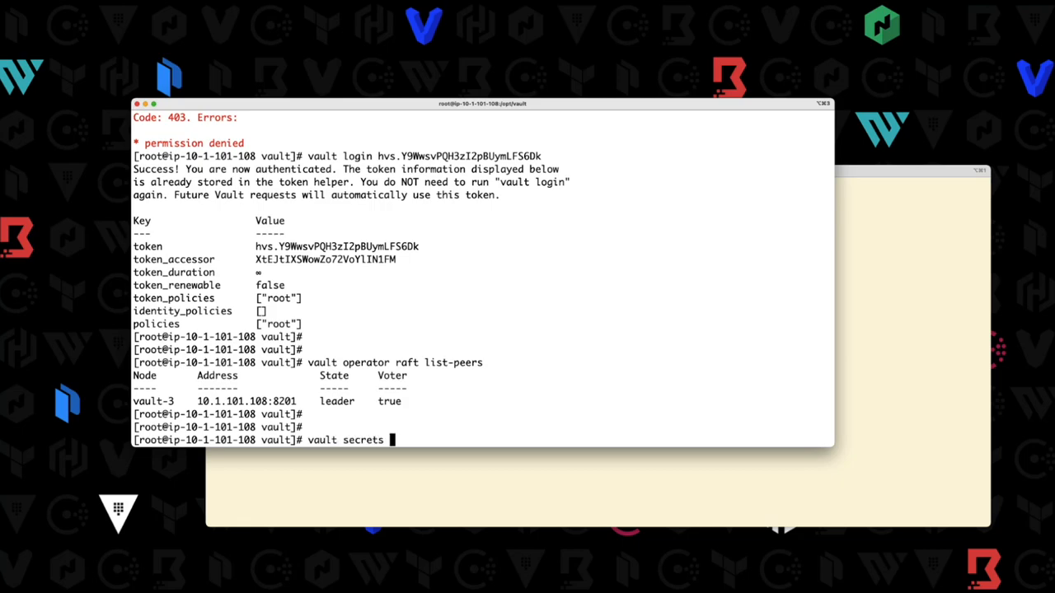